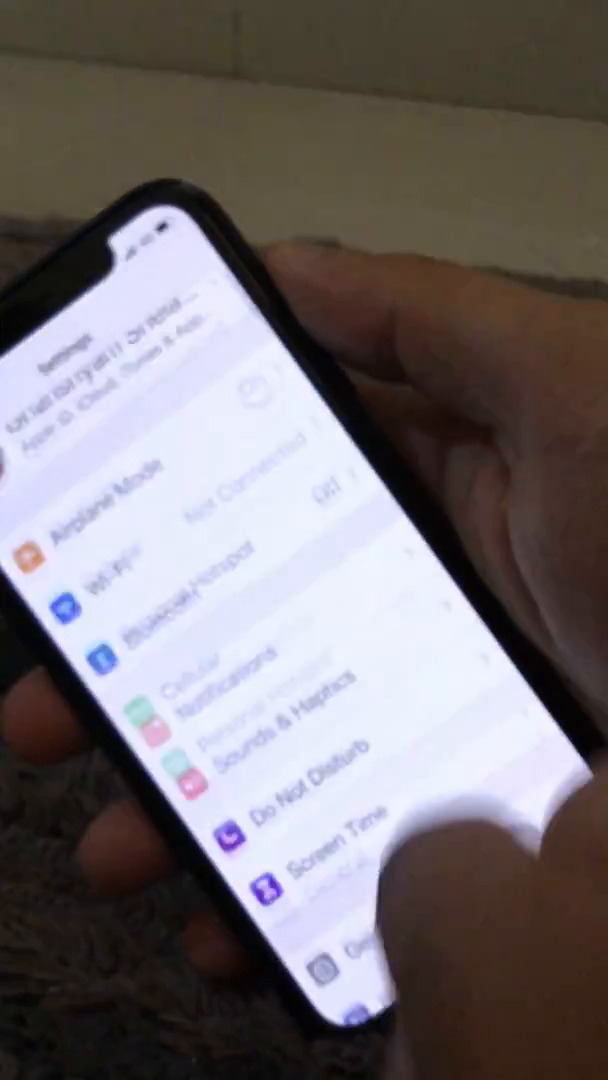
# Scroll down the Settings list and open General to reveal Software Update
pyautogui.scroll(-3)
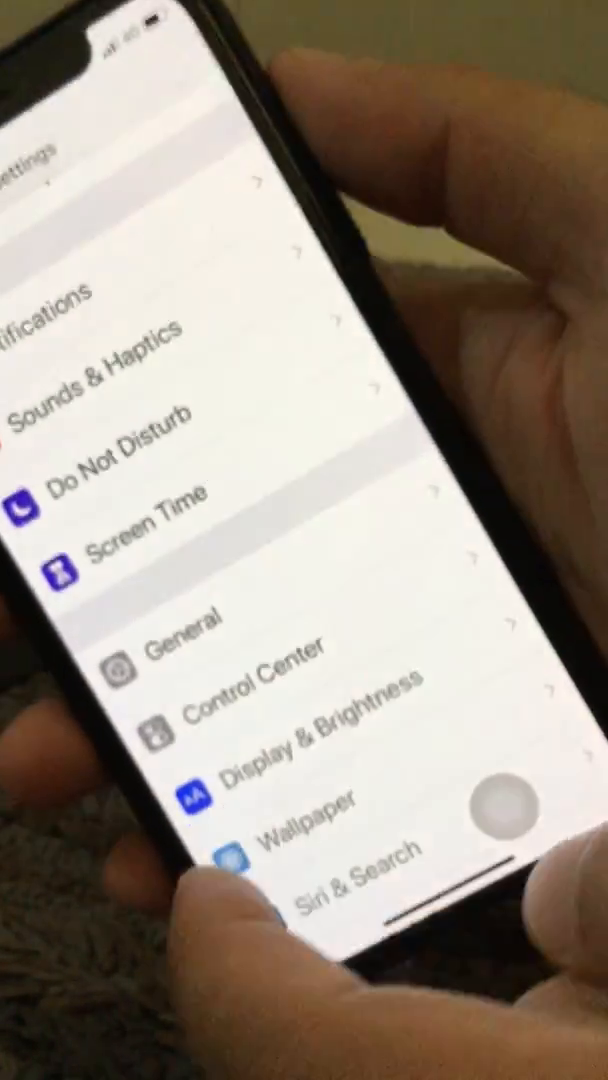
pyautogui.click(180, 641)
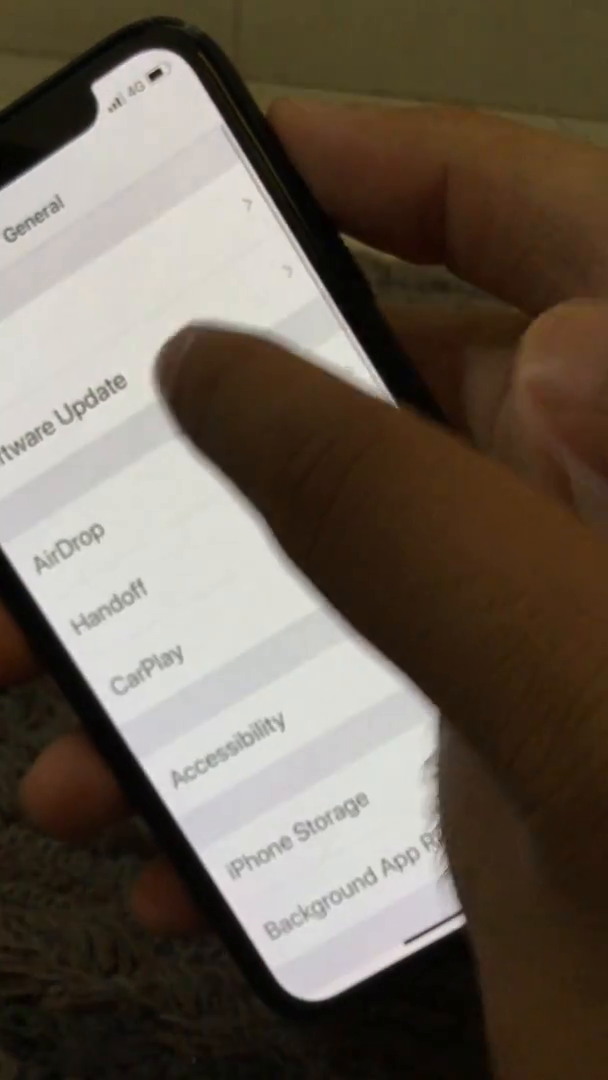